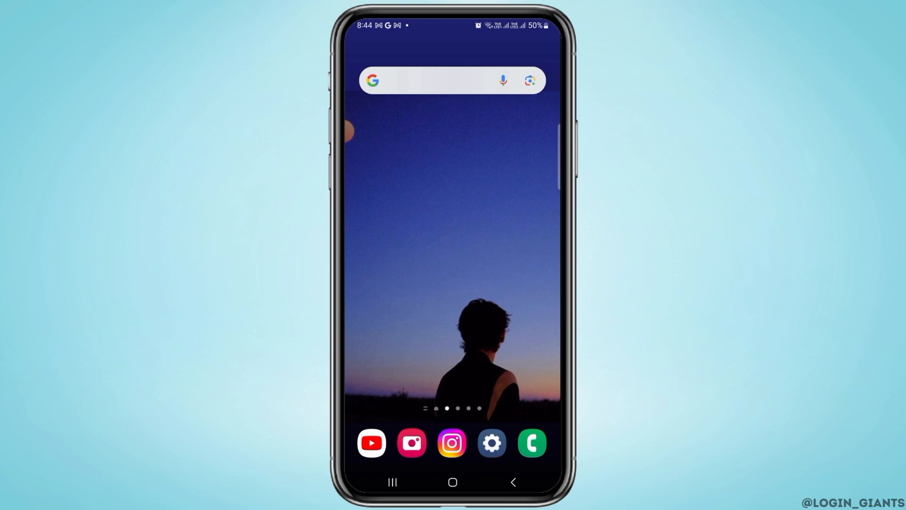
# Launch Settings from the home screen dock and scroll down toward General management and Accessibility.
pyautogui.click(491, 444)
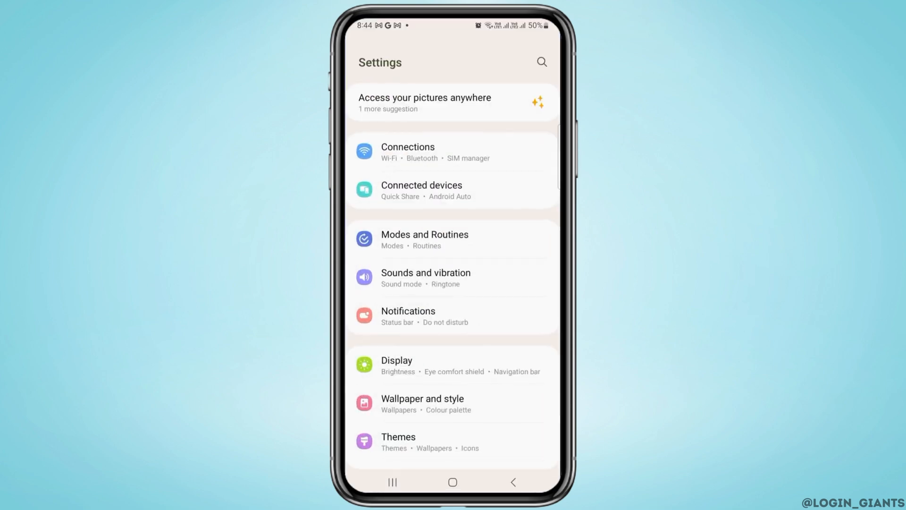
pyautogui.scroll(-3)
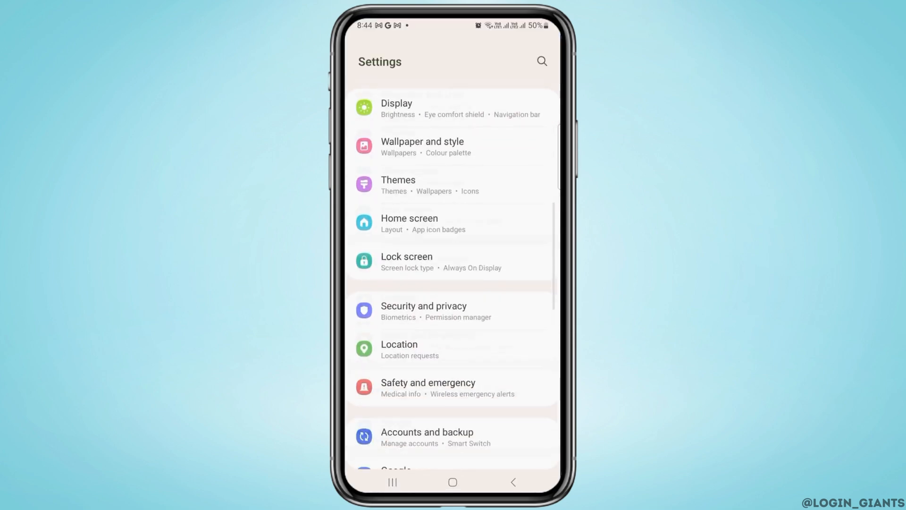
pyautogui.scroll(-3)
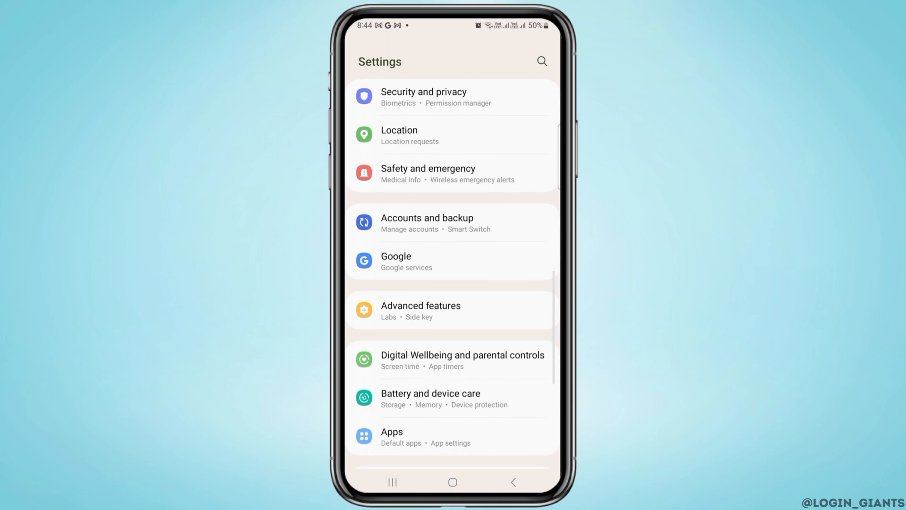
pyautogui.scroll(-3)
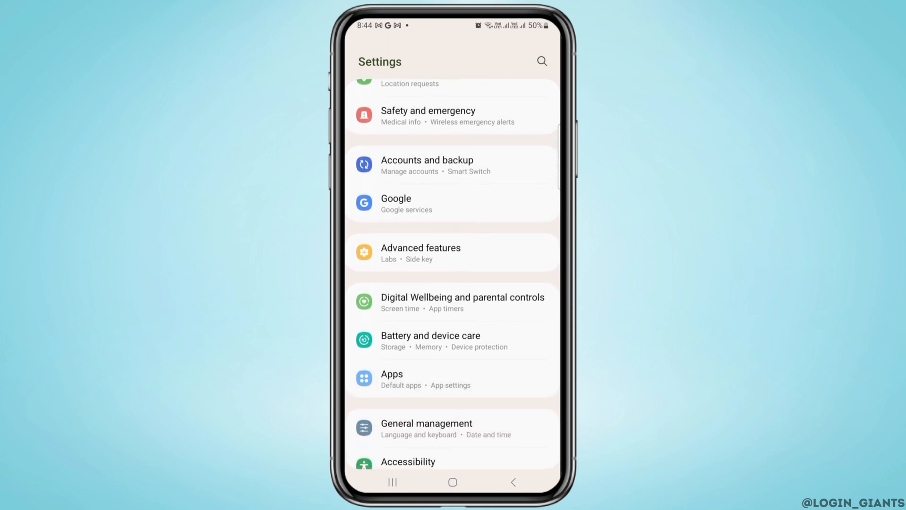
pyautogui.click(393, 378)
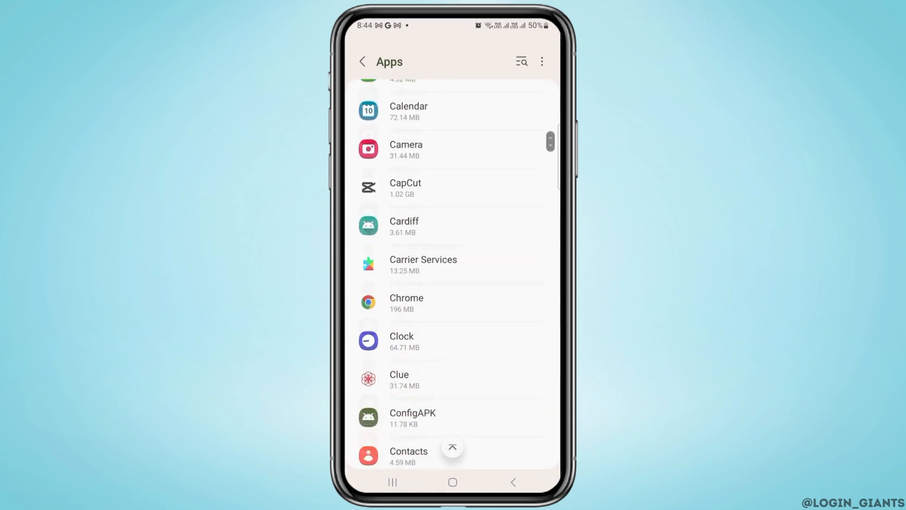
pyautogui.scroll(-3)
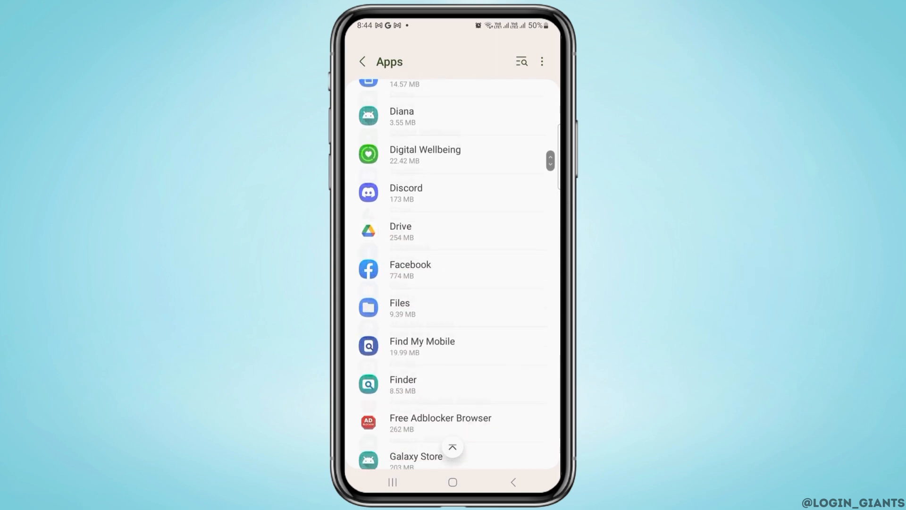
pyautogui.scroll(-3)
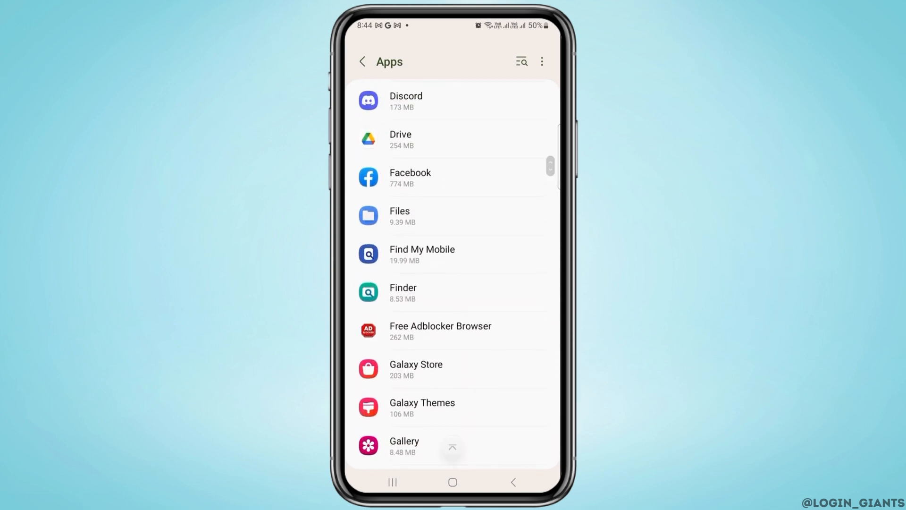
pyautogui.click(422, 254)
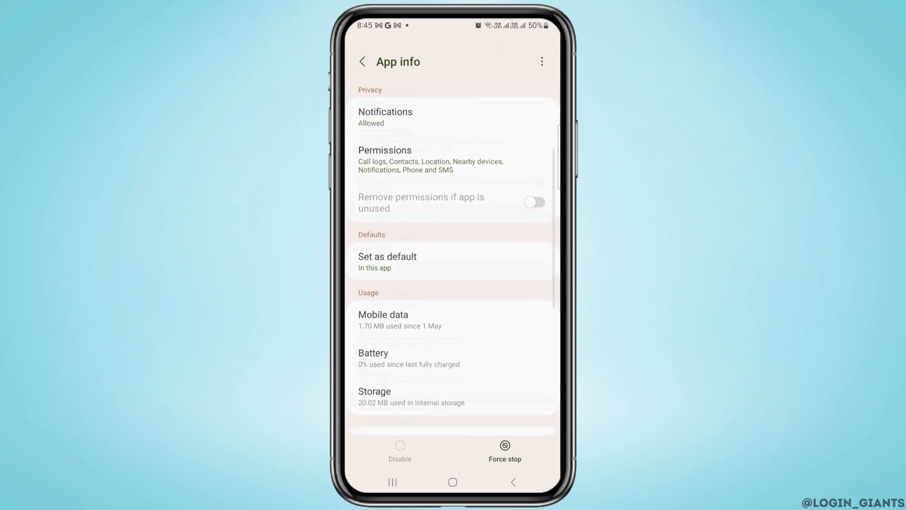
pyautogui.scroll(-3)
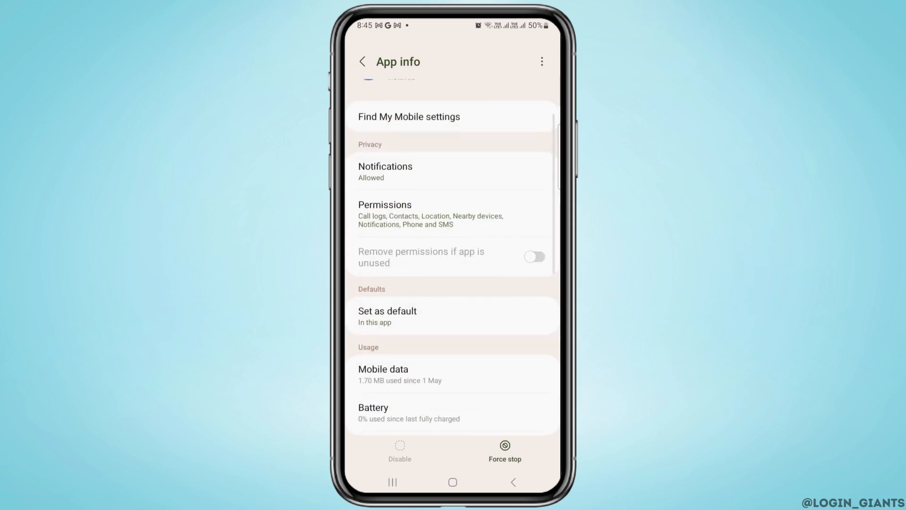
pyautogui.scroll(-3)
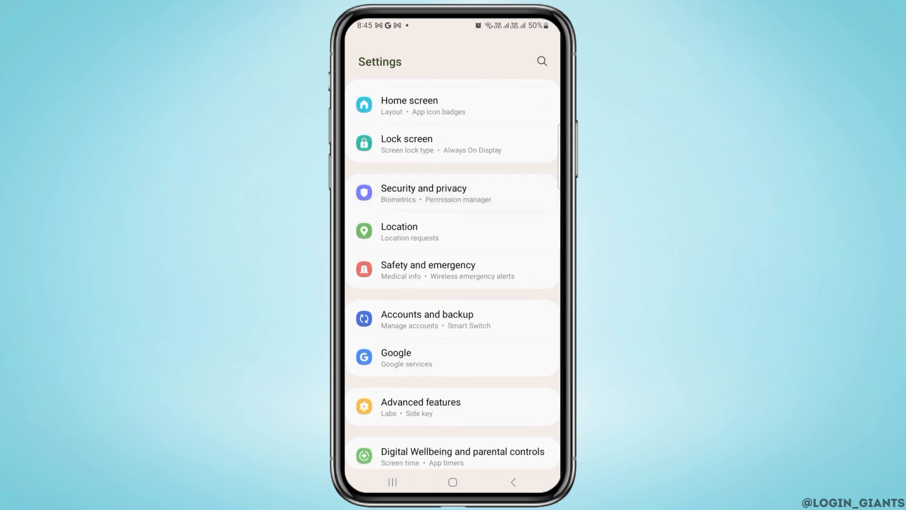
# Reach Device admin apps via Security and privacy and Other security settings.
pyautogui.click(424, 192)
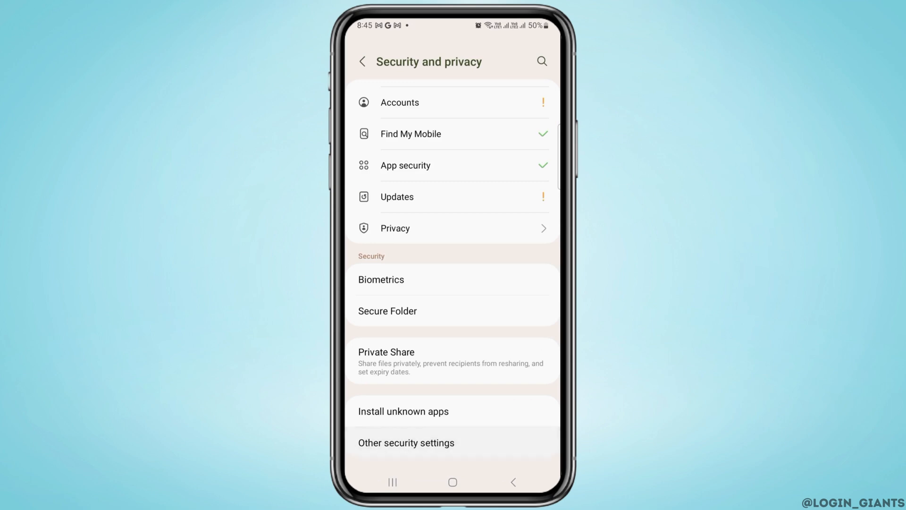
pyautogui.click(406, 443)
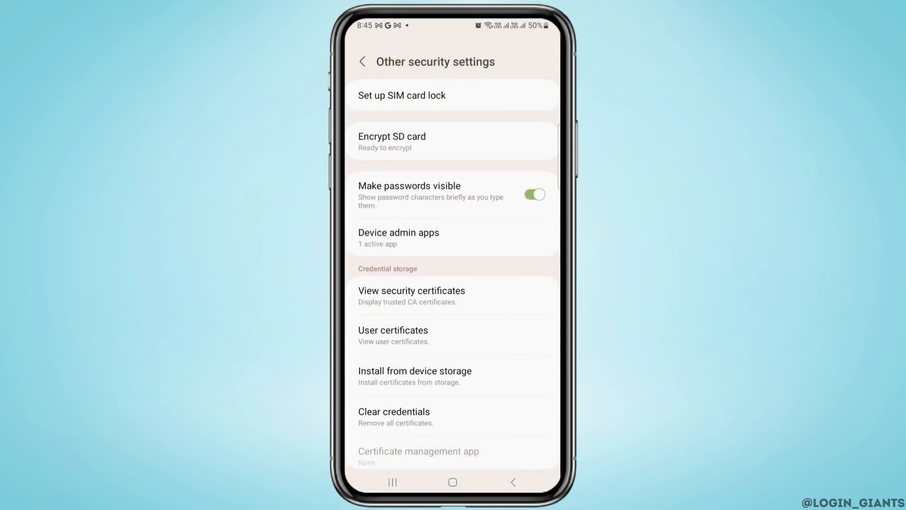
pyautogui.click(452, 238)
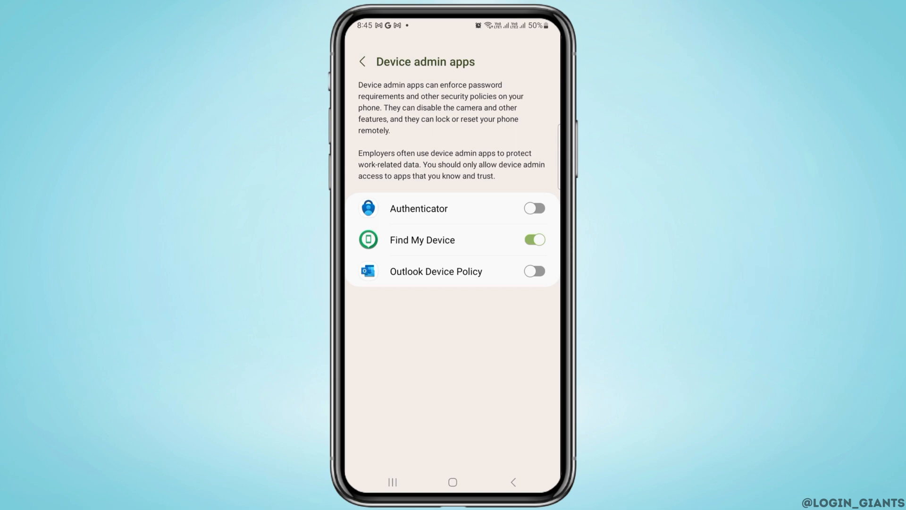
# Deactivate Find My Device's admin access, confirm, and return to the main Settings list.
pyautogui.click(422, 239)
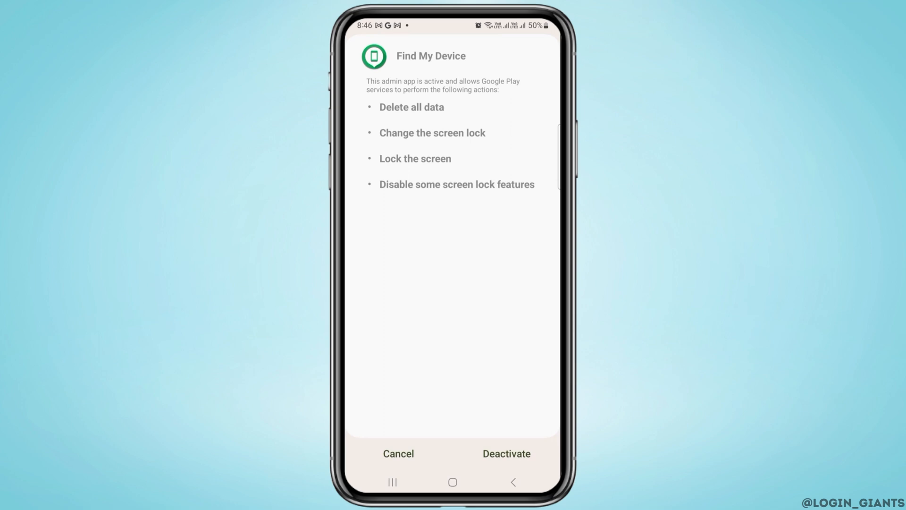
pyautogui.click(506, 453)
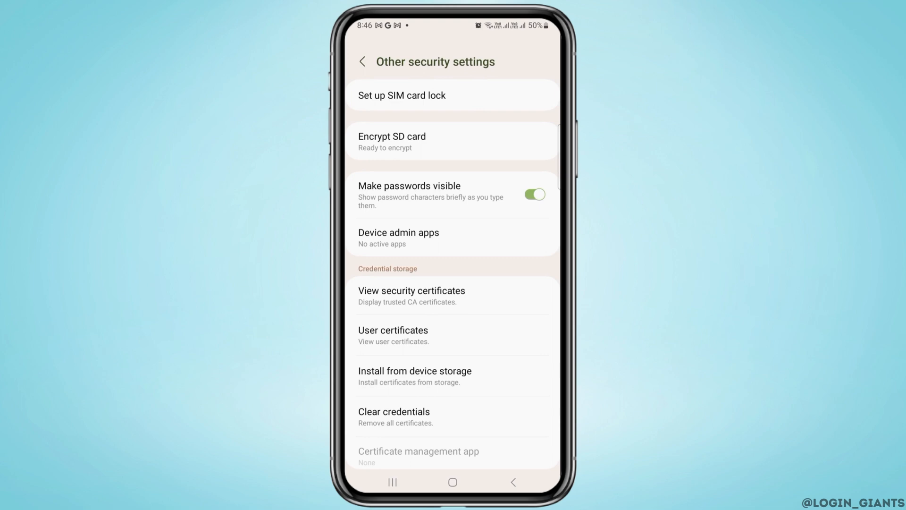
pyautogui.click(362, 61)
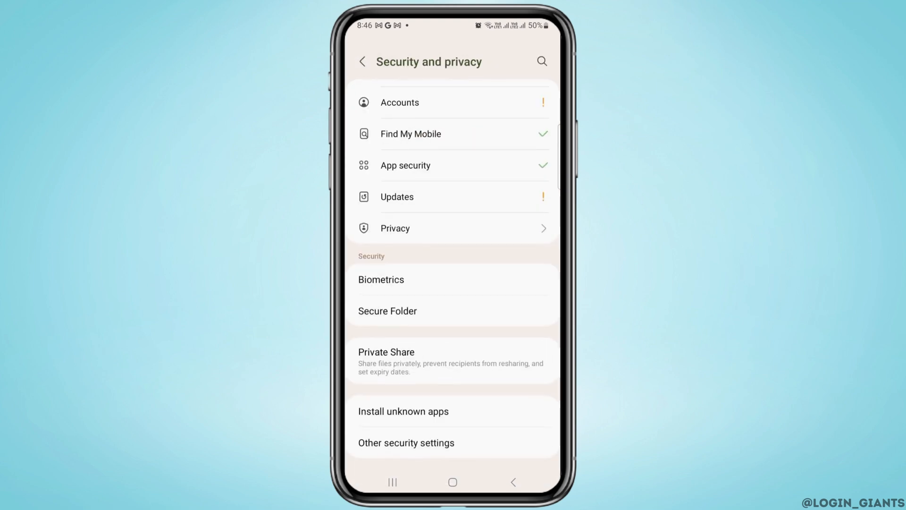
pyautogui.click(363, 62)
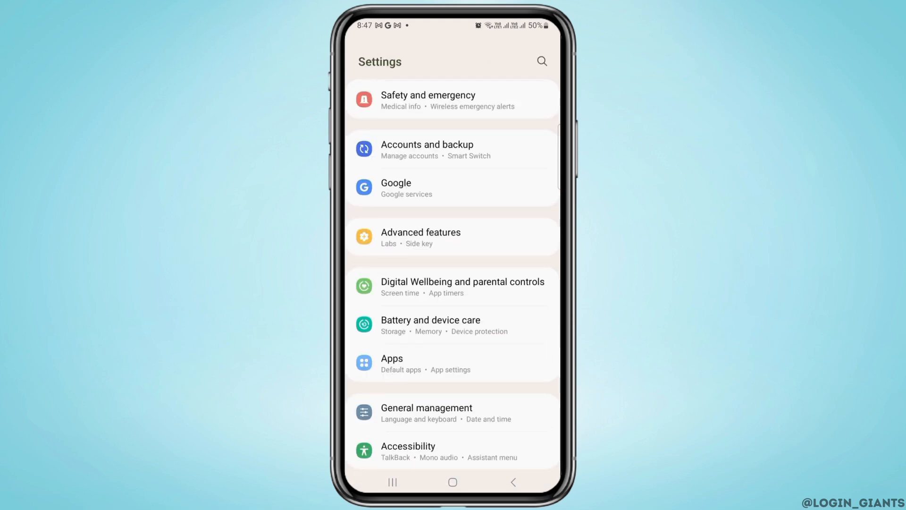